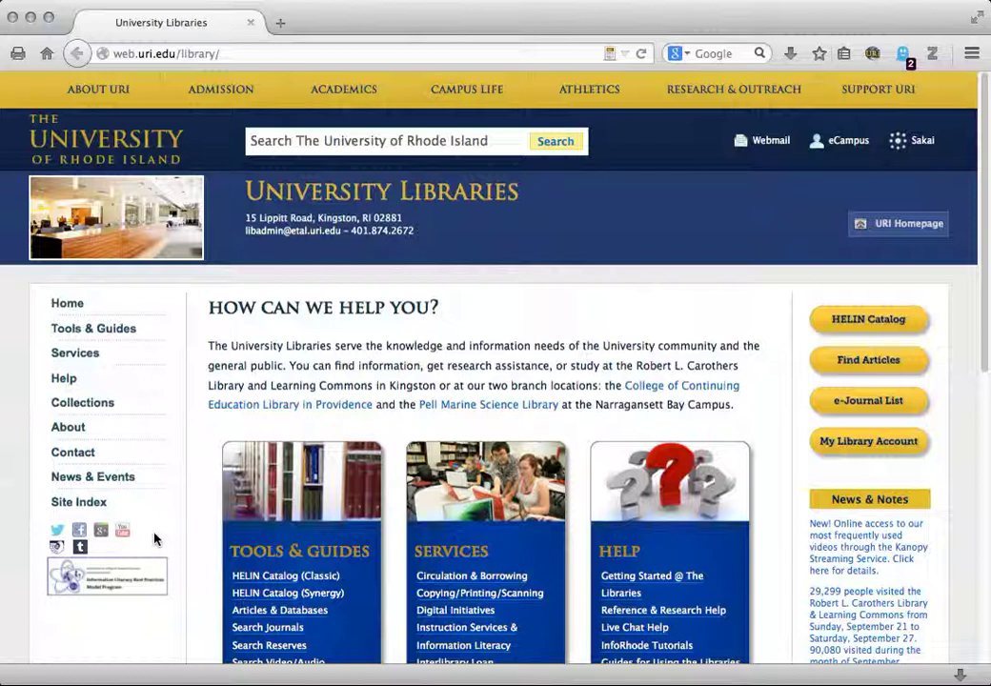
mouse_move(338, 533)
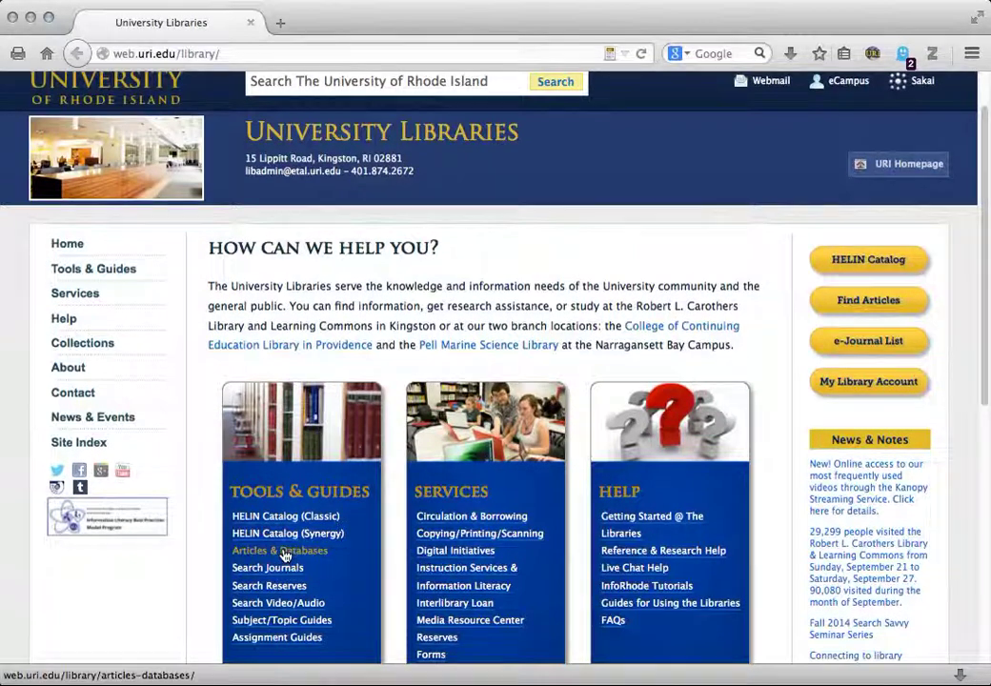
Go to the library's Articles & Databases page under Tools & Guides
click(279, 550)
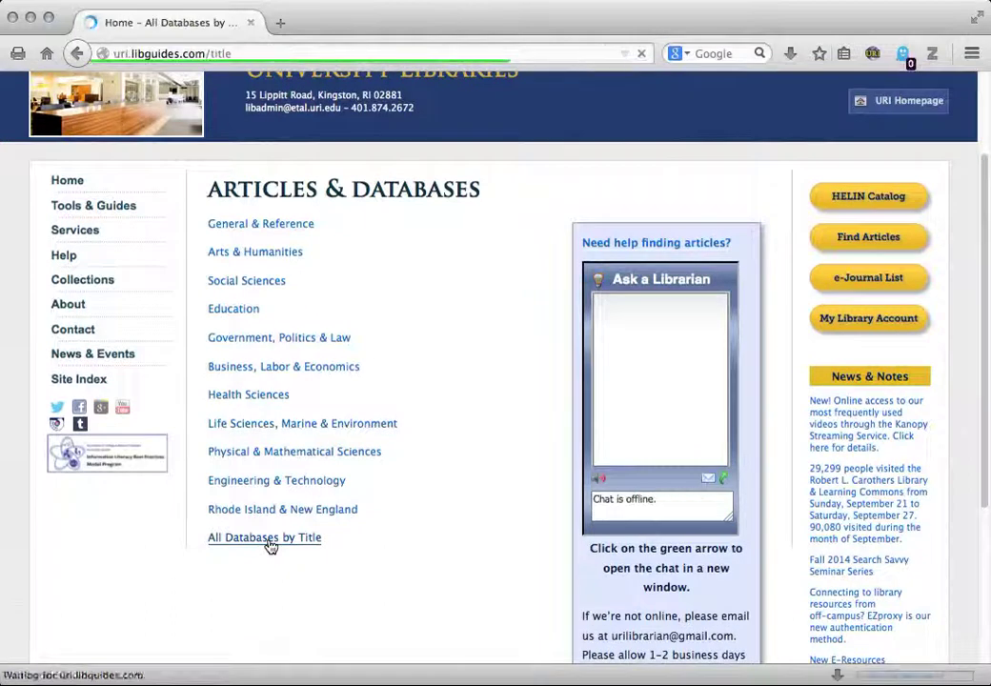
Show the All Databases by Title list filtered to titles starting with J, where JSTOR appears
click(264, 538)
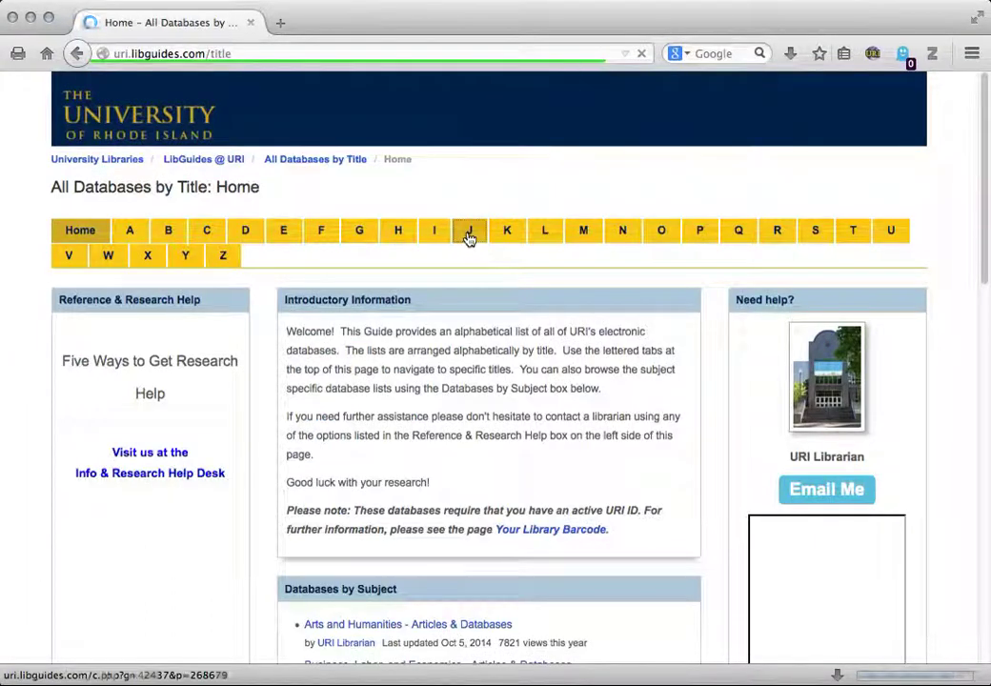
click(469, 230)
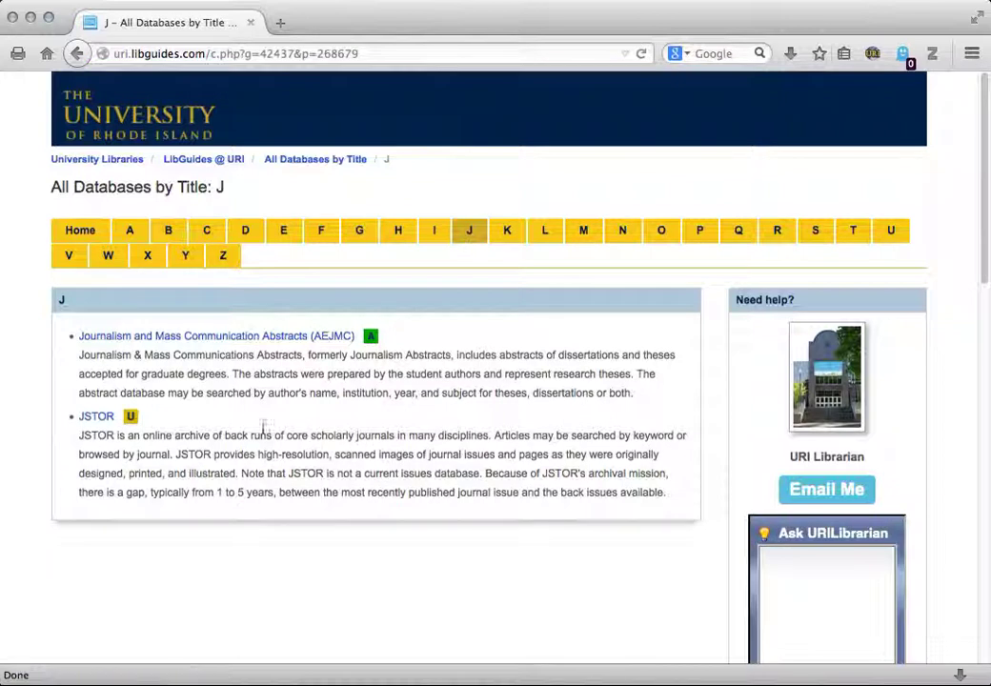
mouse_move(195, 422)
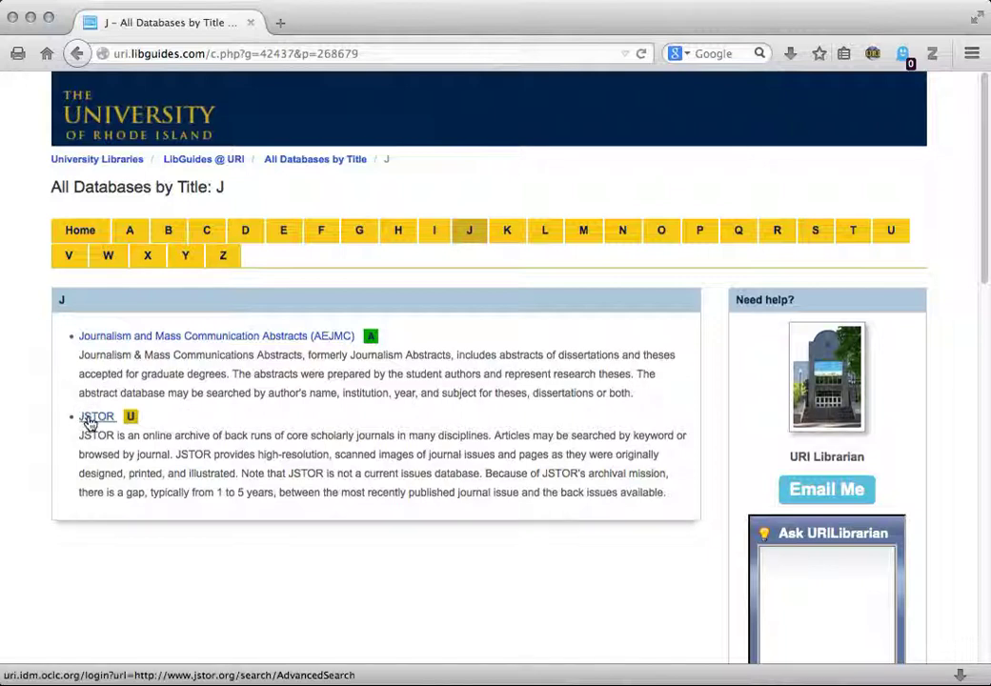
In JSTOR Advanced Search, enter Rhode Island, politic* and history across three search fields
click(97, 416)
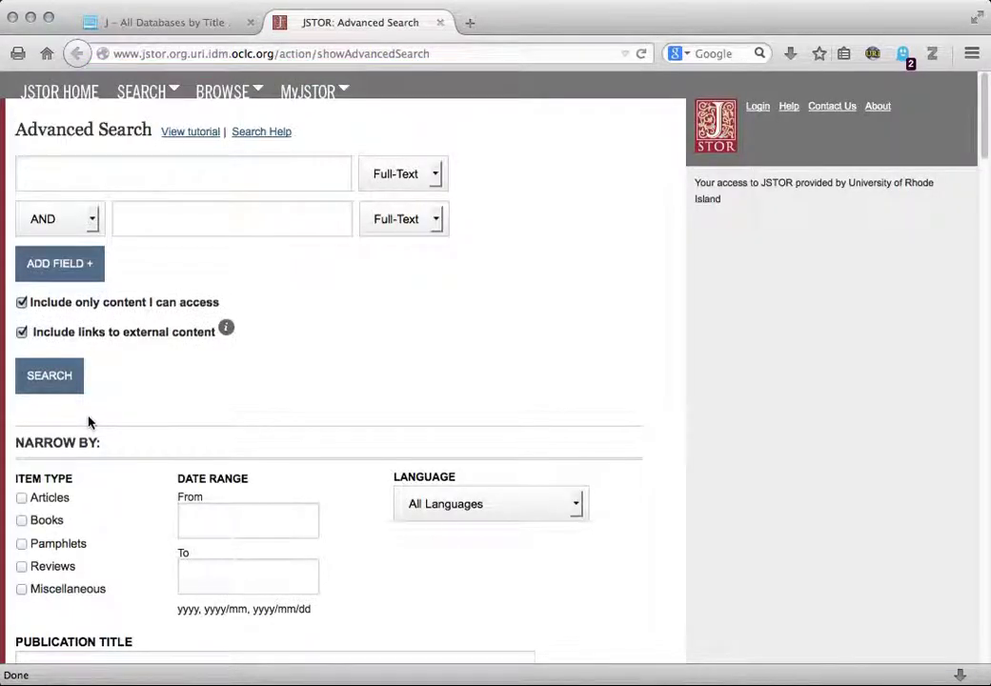
mouse_move(114, 348)
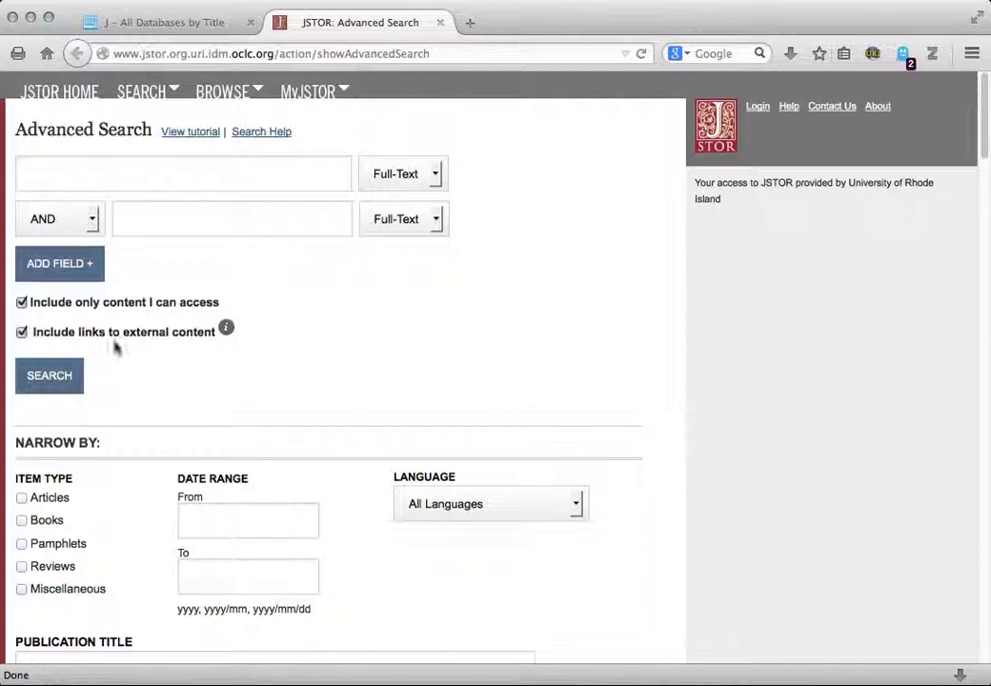
click(59, 264)
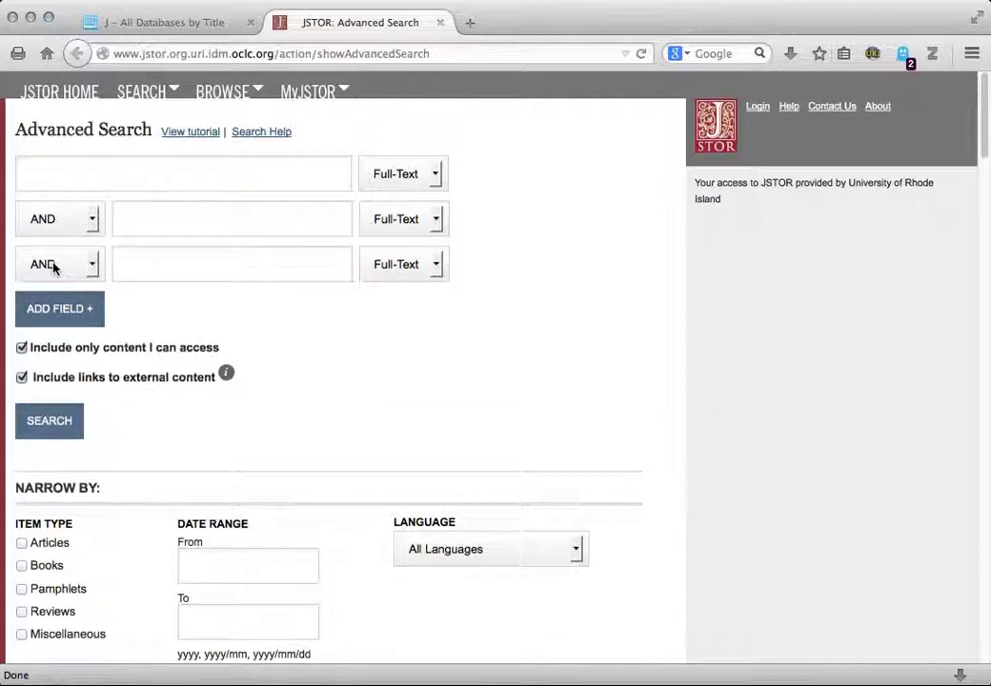
click(183, 172)
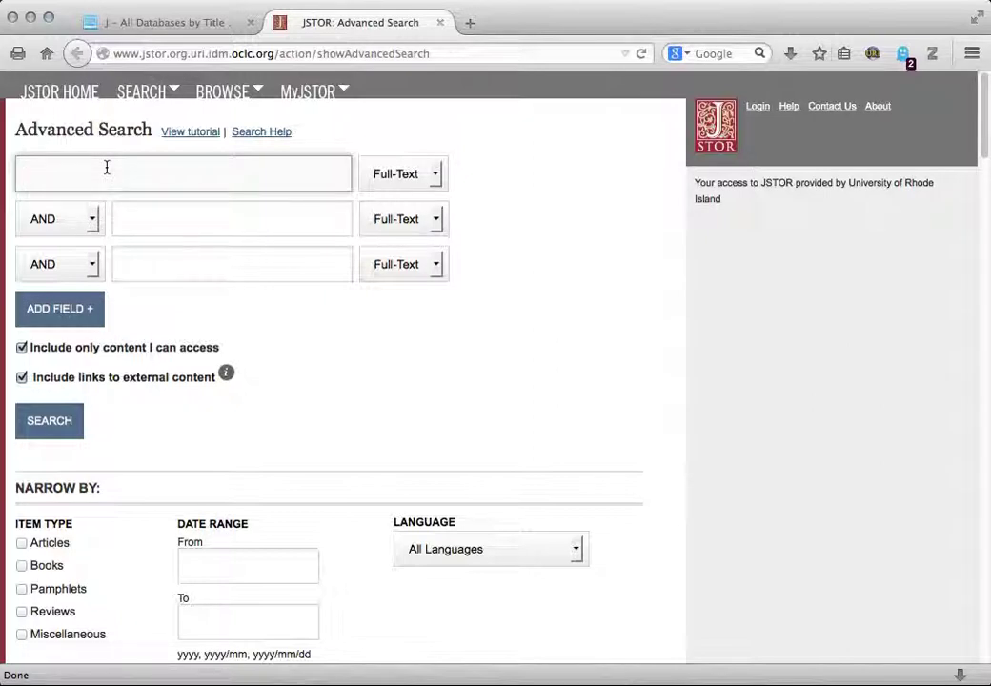
text(Rhode Island)
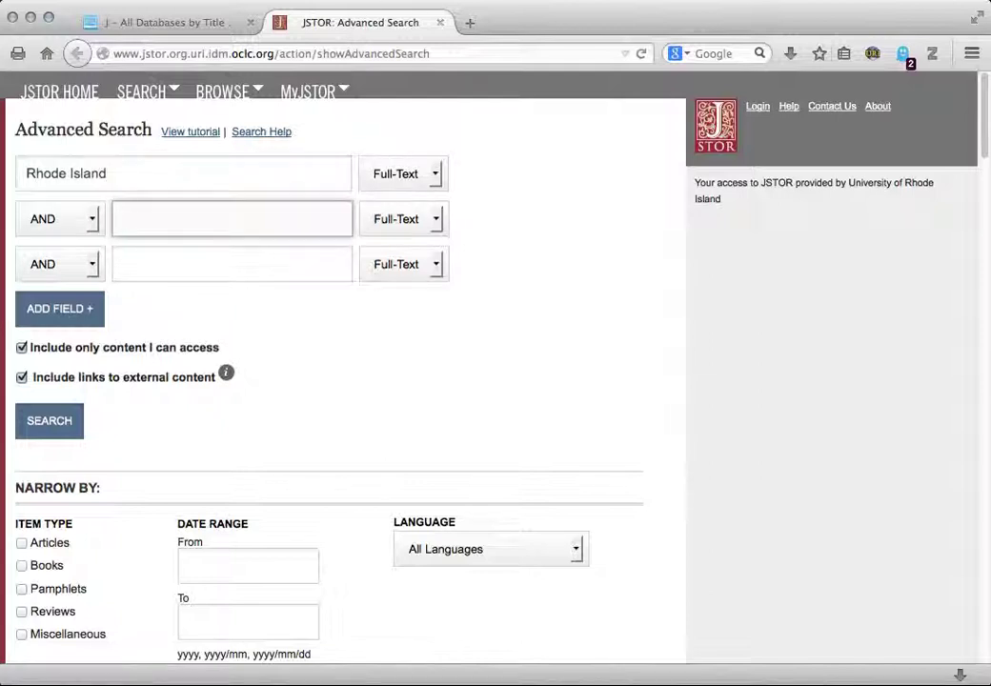
text(politic*)
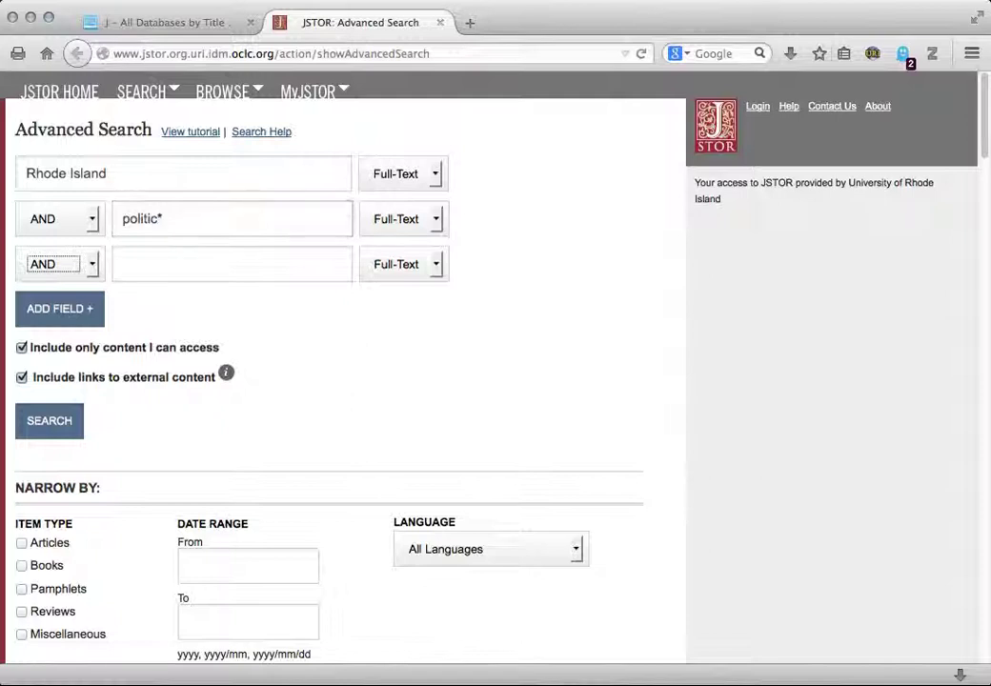
text(history)
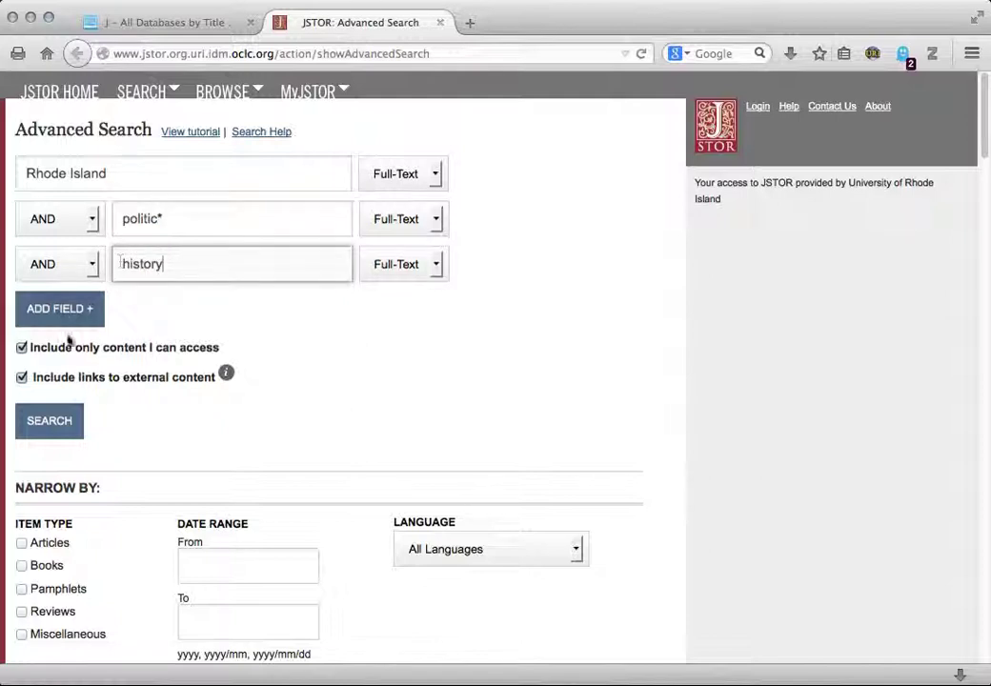
Run the search for 181,590 results, review them, then return to Modify Search
click(49, 420)
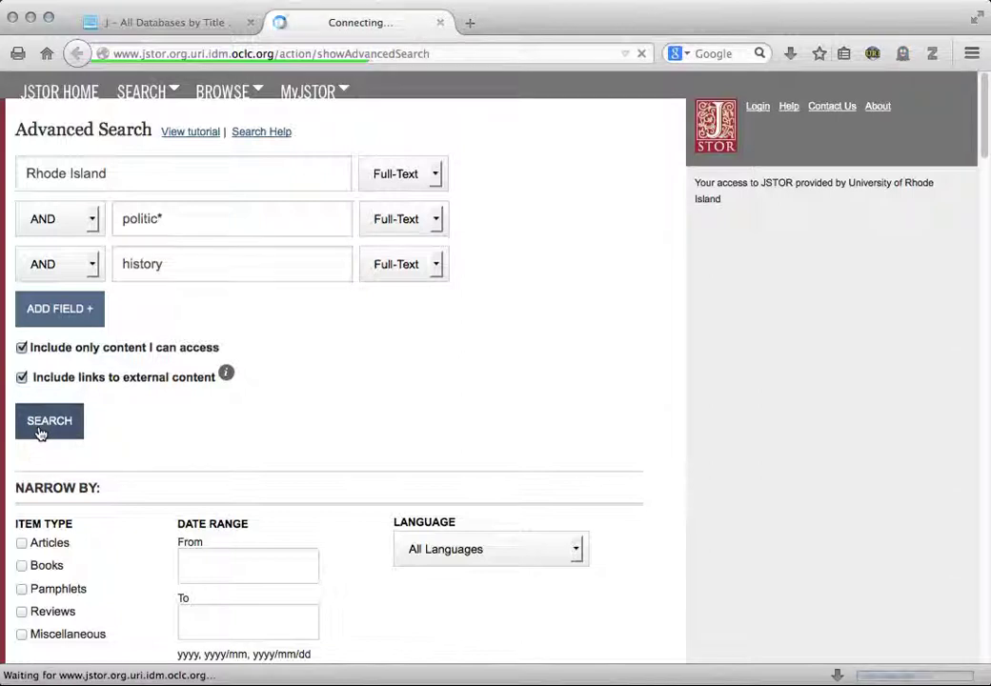
click(49, 420)
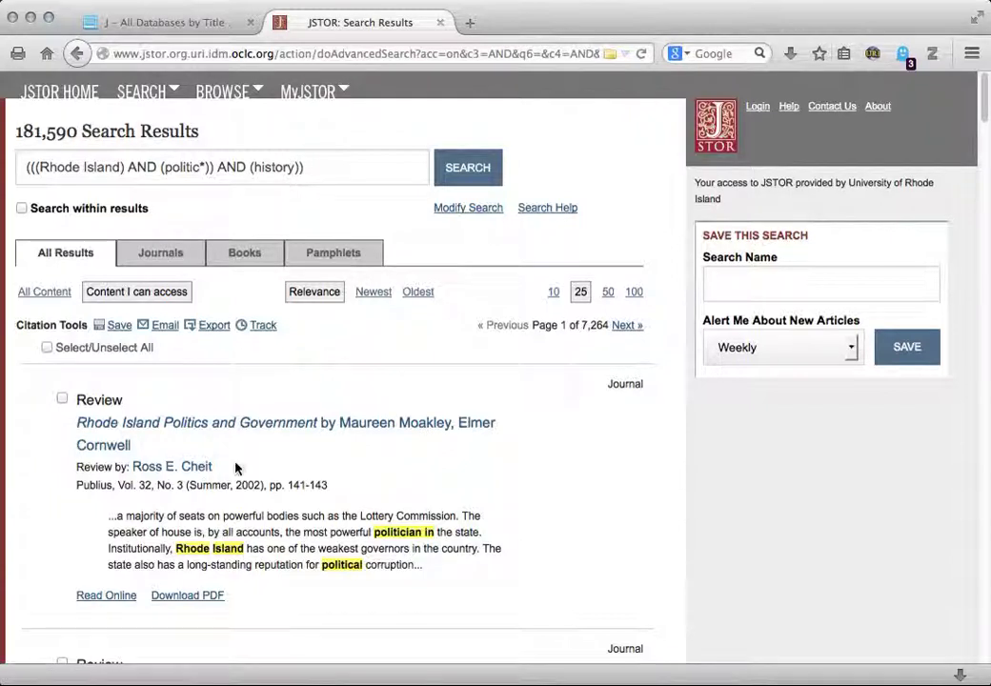
scroll(down, 3)
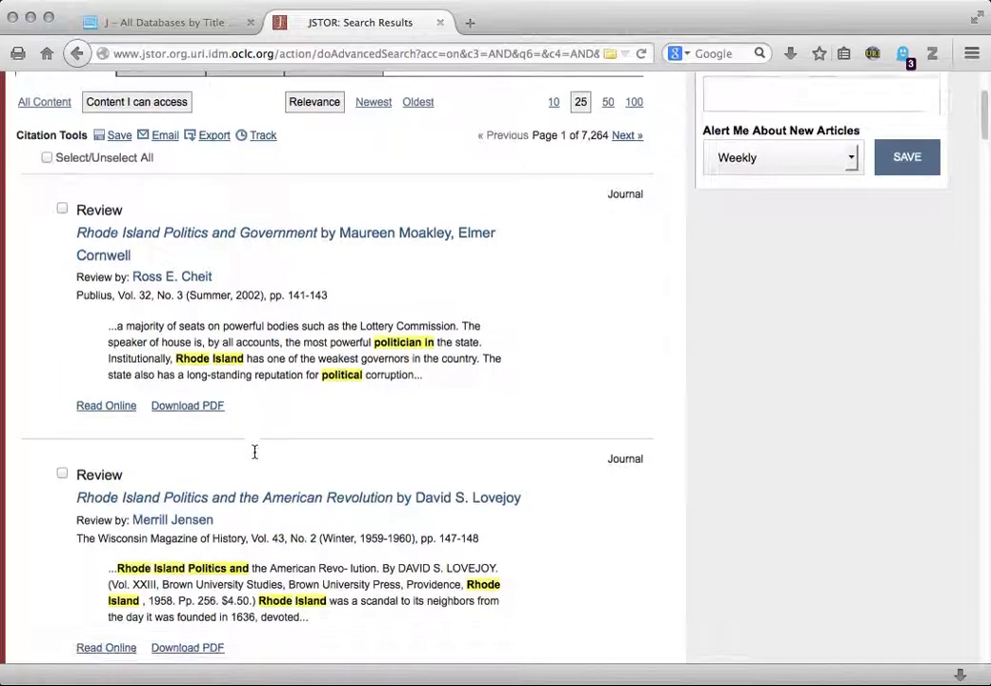
scroll(down, 3)
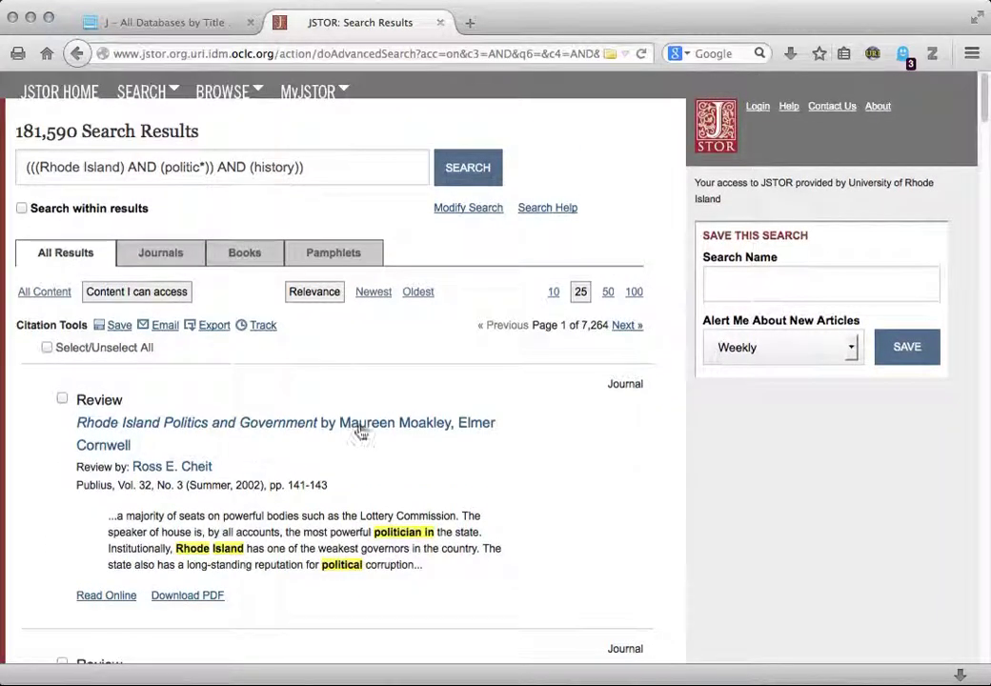
click(468, 208)
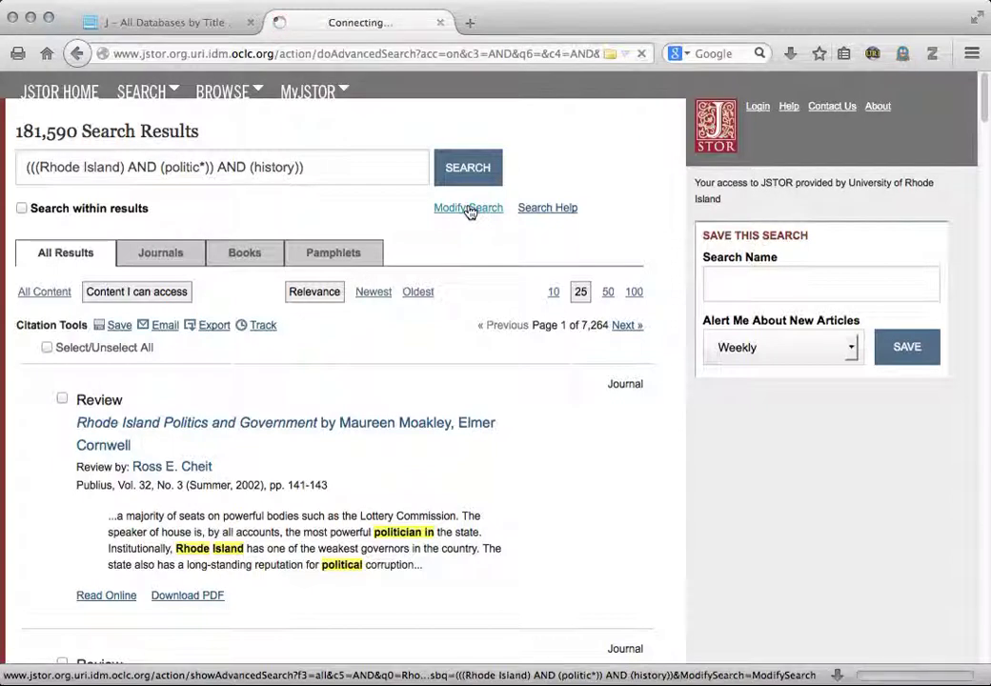
Limit the search to Articles and the General History and History disciplines
click(468, 208)
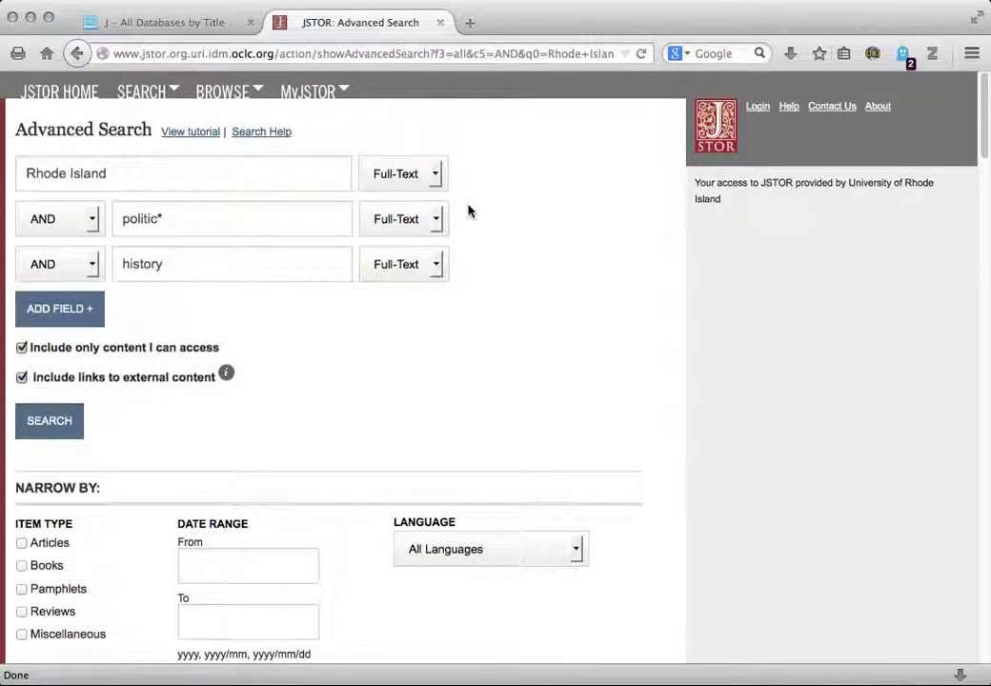
mouse_move(424, 348)
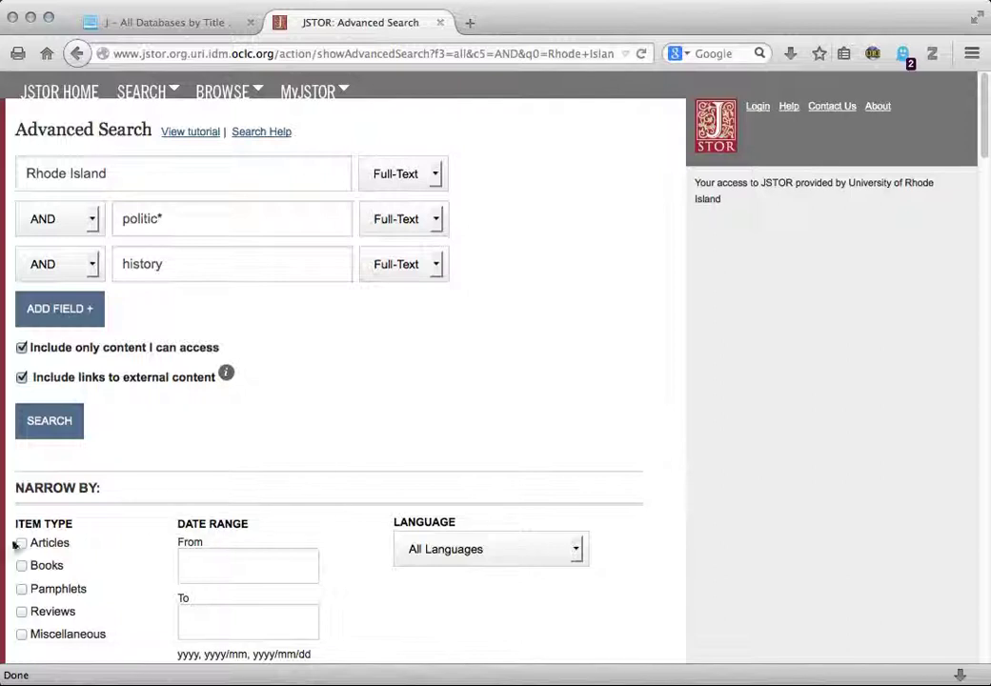
click(22, 543)
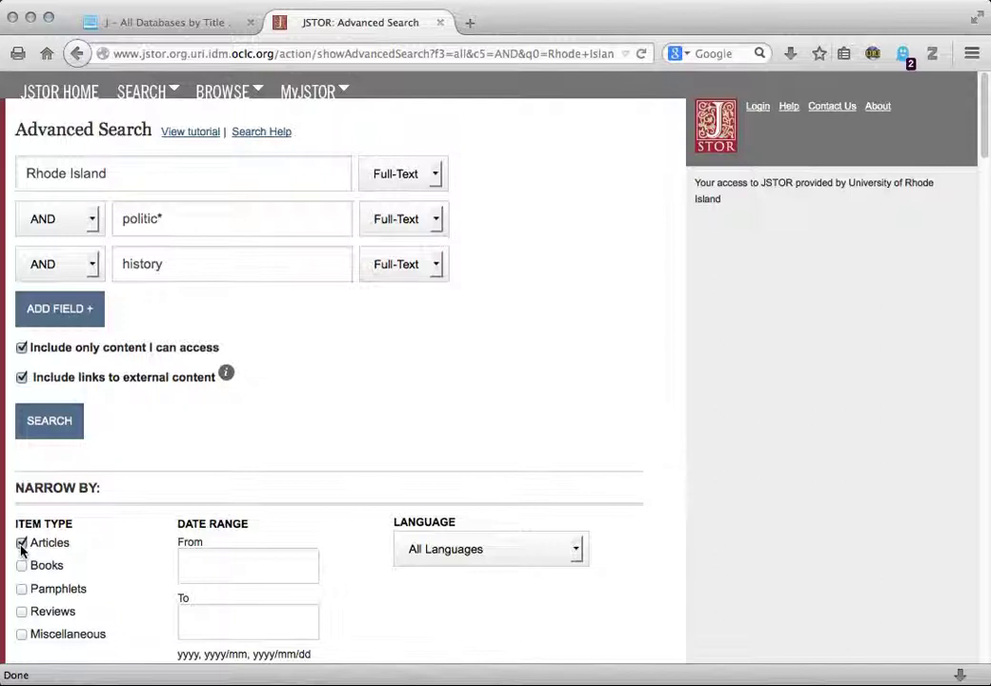
scroll(down, 3)
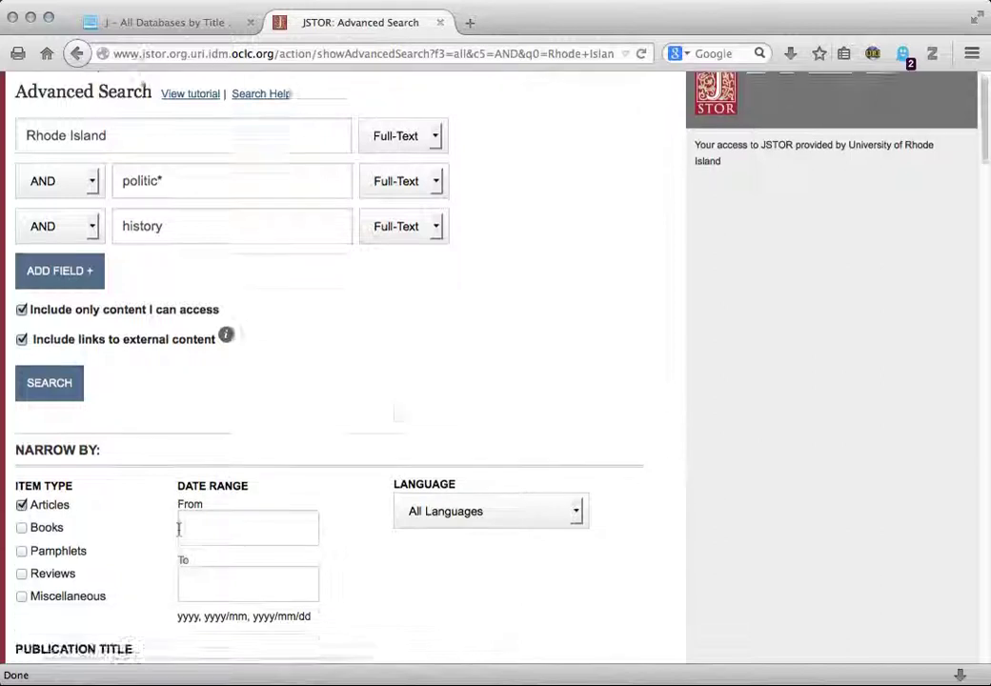
scroll(down, 3)
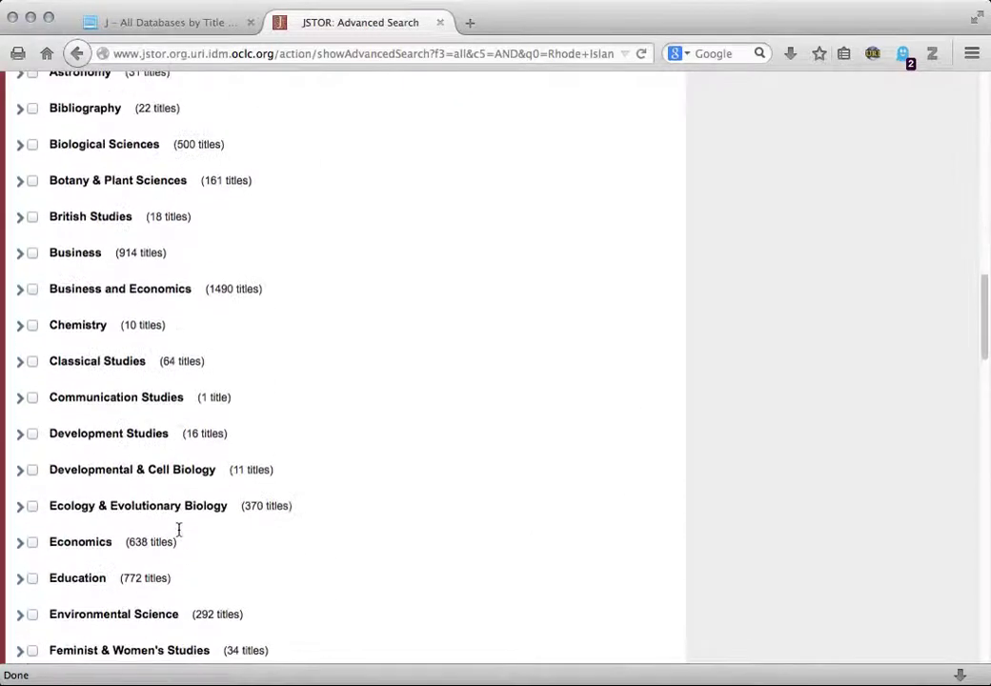
scroll(down, 3)
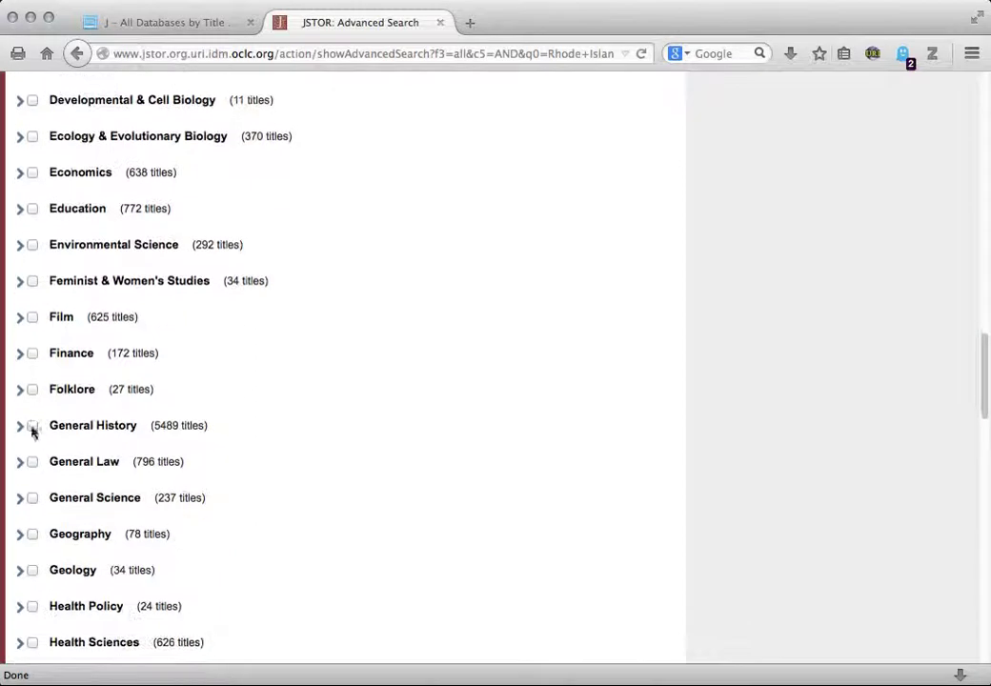
click(33, 425)
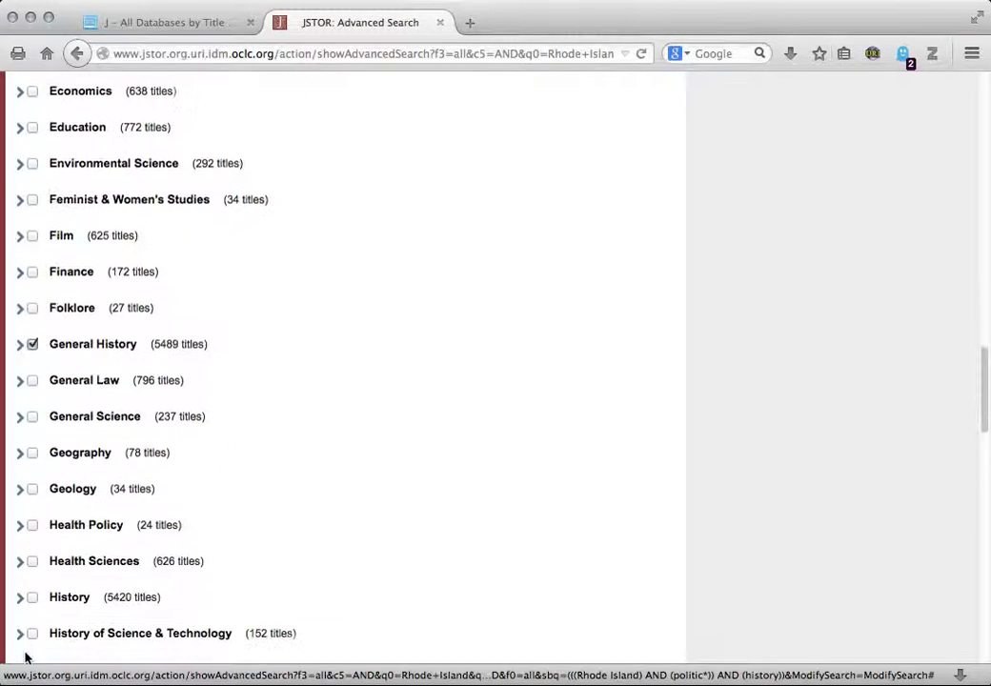
scroll(down, 3)
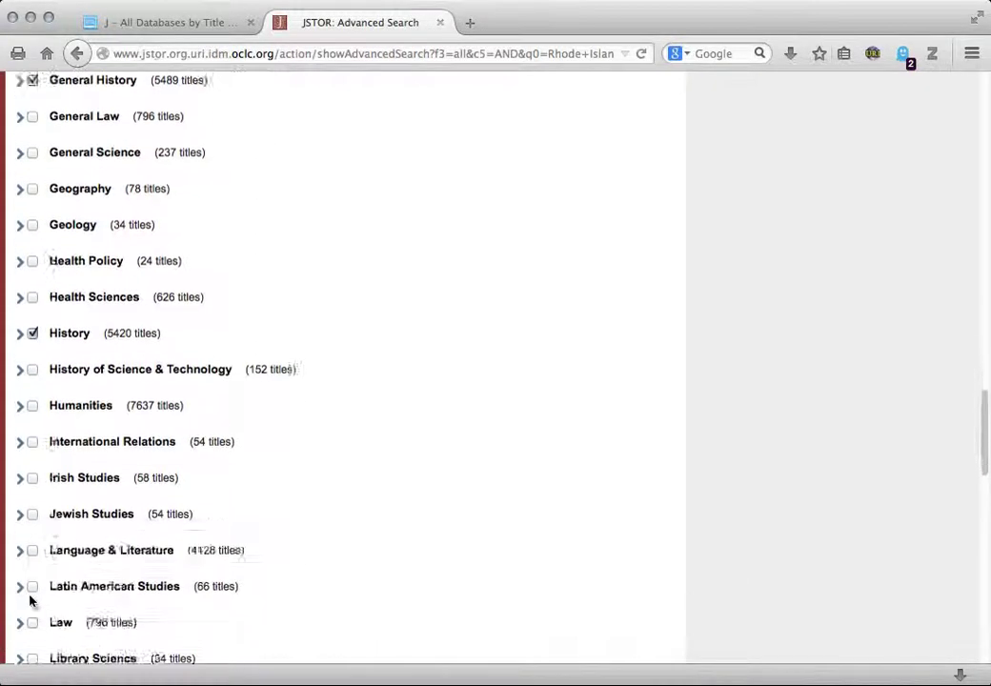
scroll(down, 3)
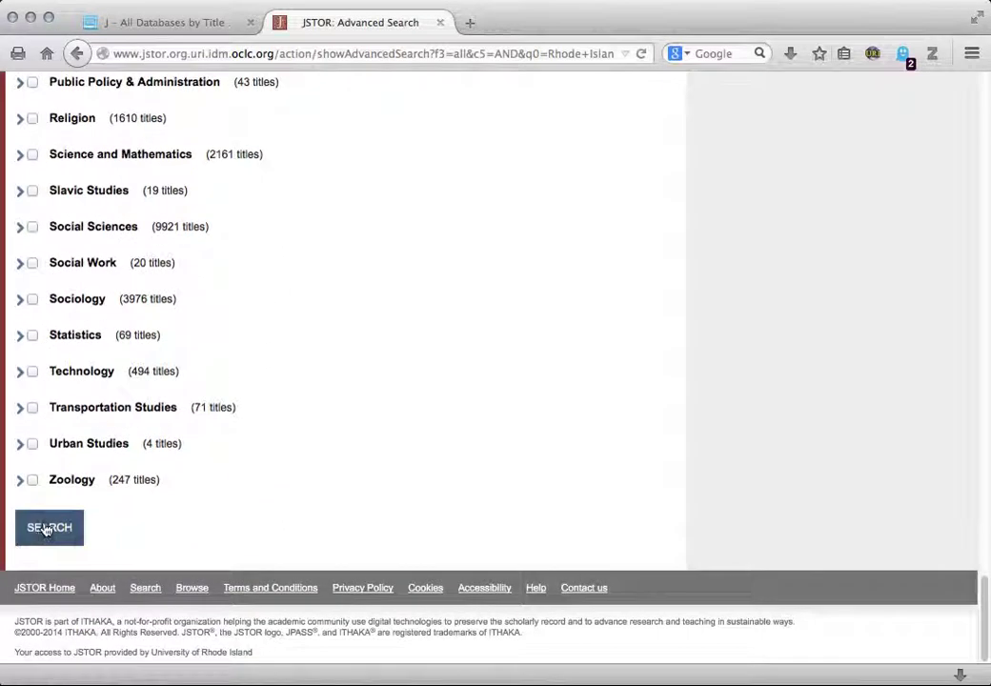
Run the narrowed search for 31,768 results and choose The Entrepreneurial Spirit in Rhode Island History
click(49, 527)
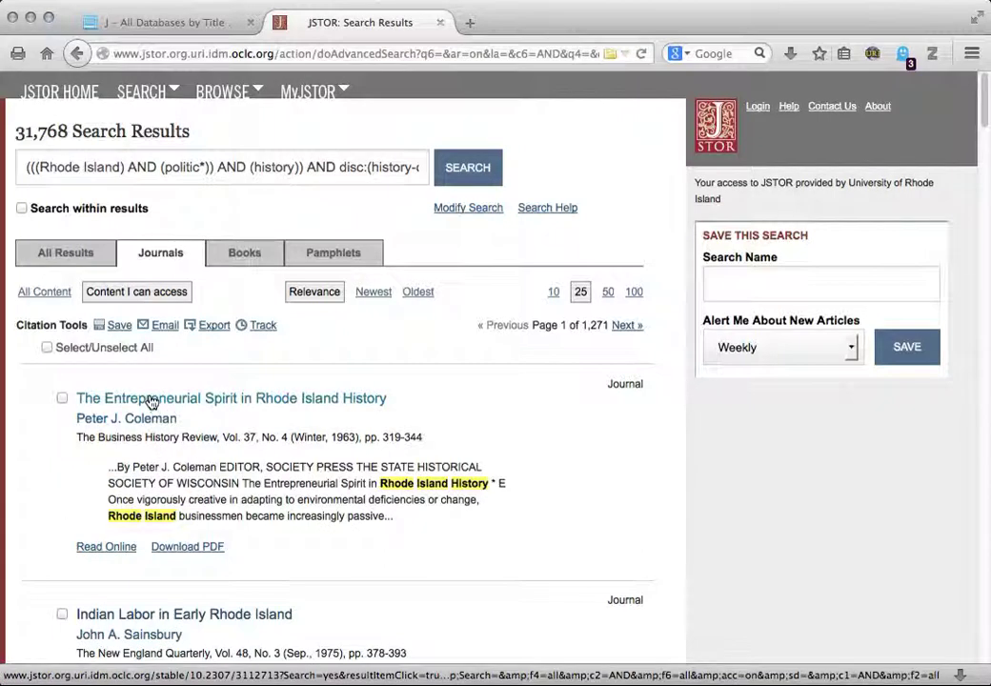
click(231, 398)
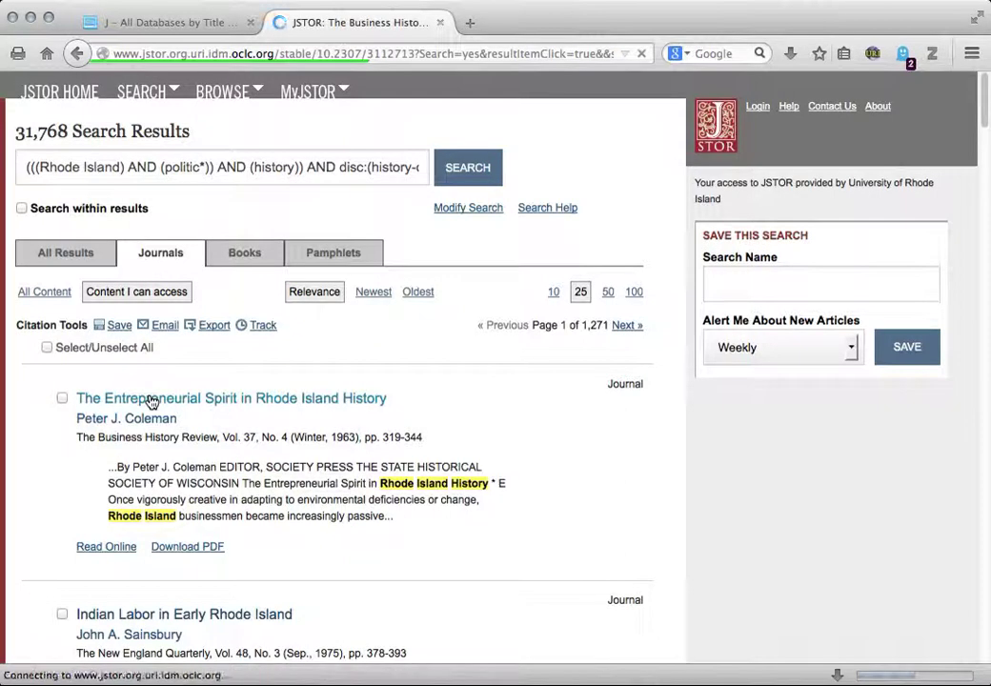
Request the article's PDF, bringing up JSTOR's Terms and Conditions prompt
click(231, 397)
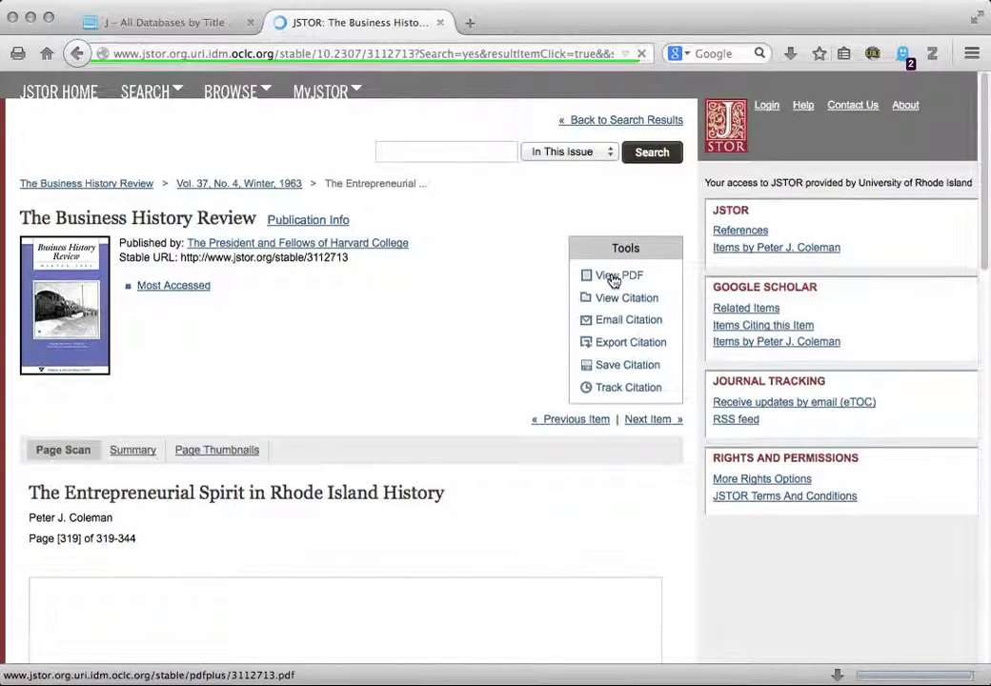
click(620, 275)
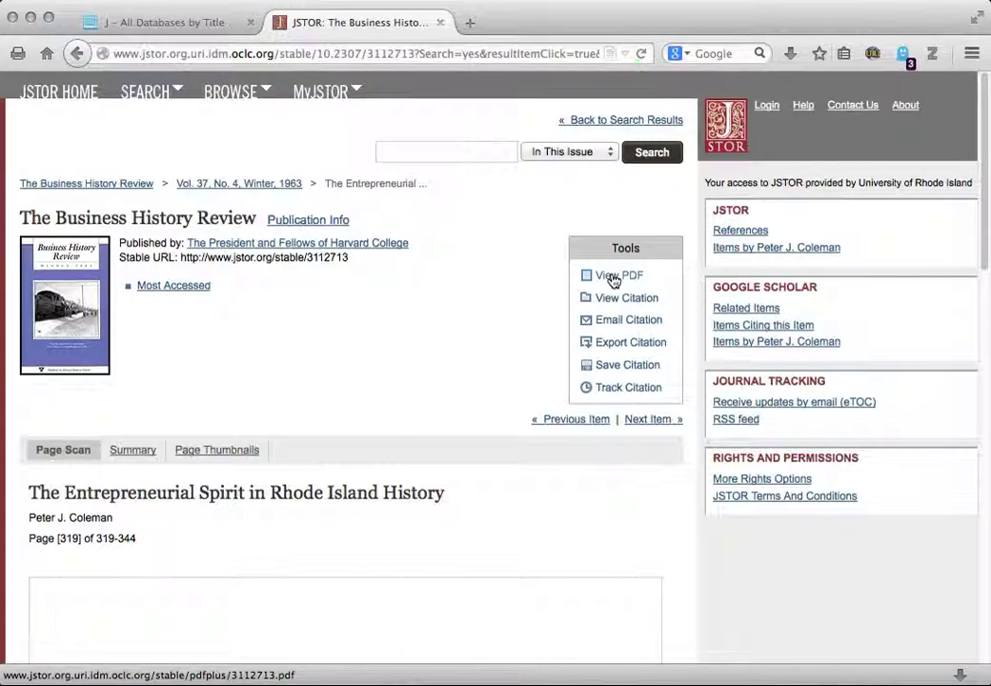
click(617, 274)
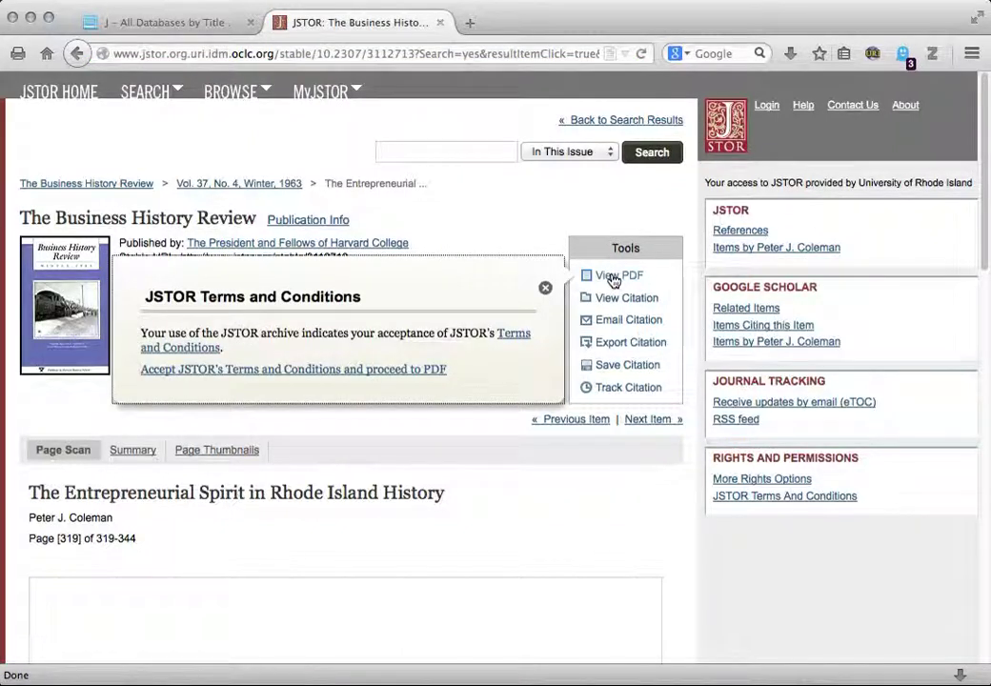
Accept JSTOR's terms and read the PDF in Firefox's viewer at page 2 of 27
click(292, 369)
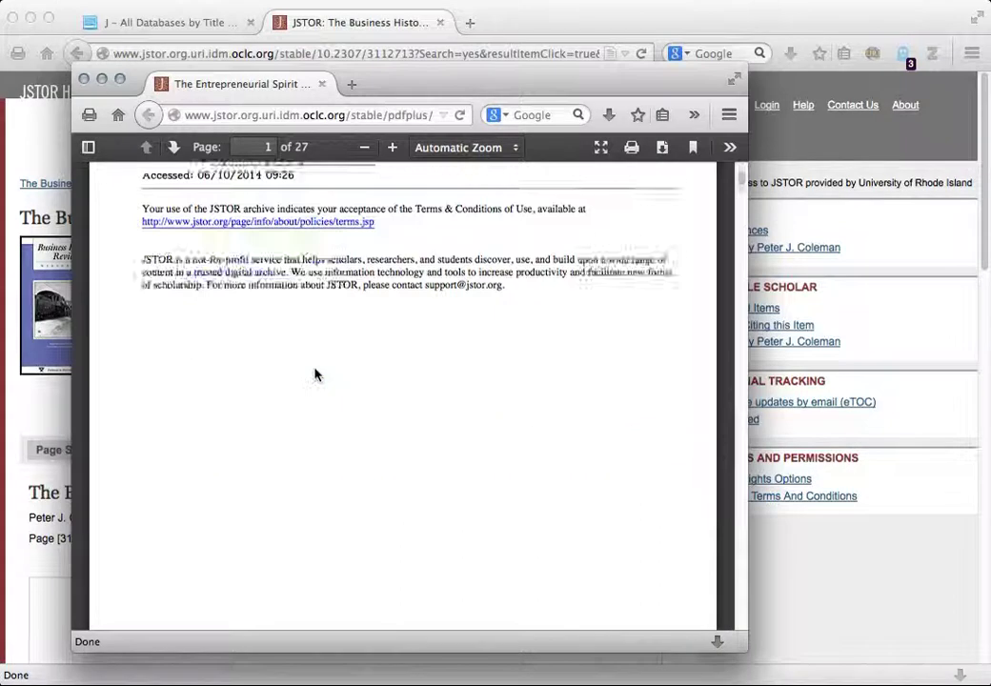
click(173, 147)
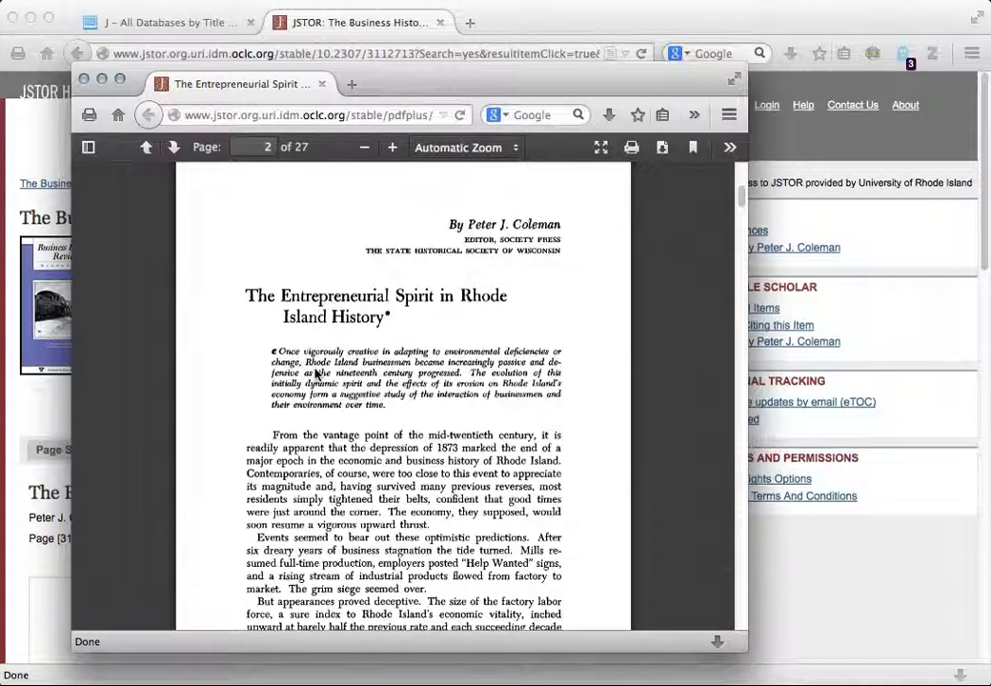
scroll(down, 3)
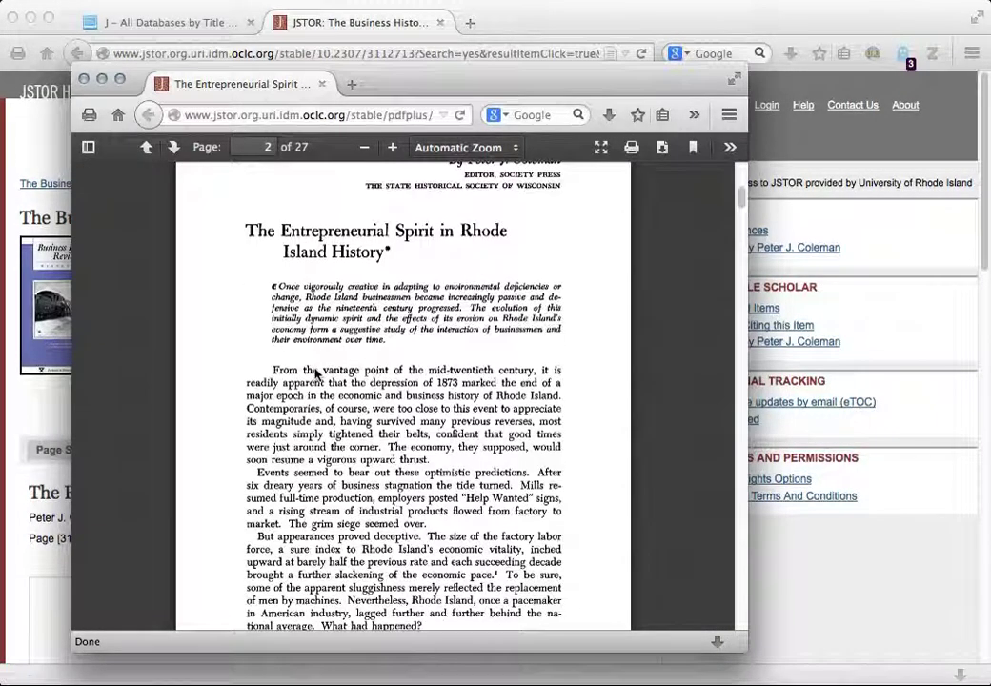